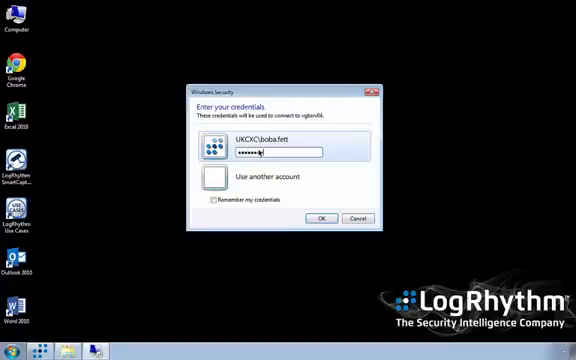
Submit the stored credentials and acknowledge the last-logon notice on the Windows server
click(320, 216)
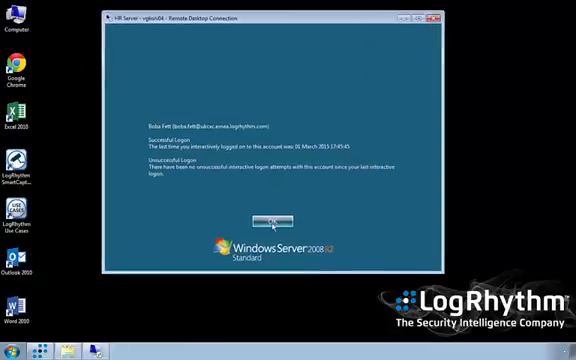
click(264, 218)
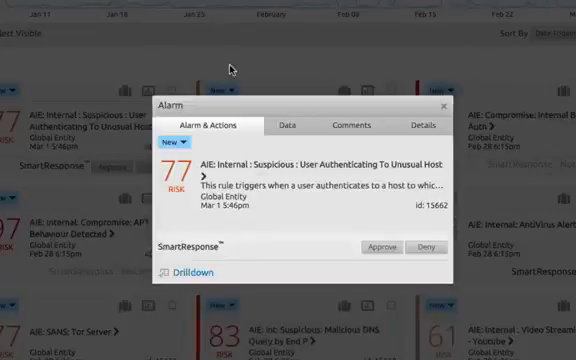
mouse_move(220, 254)
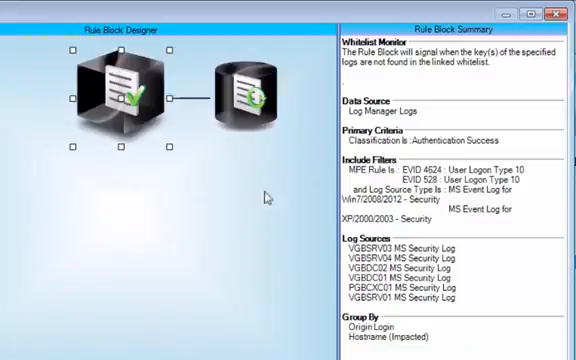
Show the Data Block Summary for the rule's linked whitelist data block
click(244, 92)
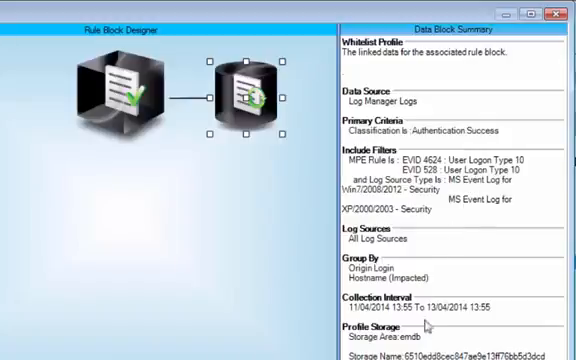
mouse_move(258, 116)
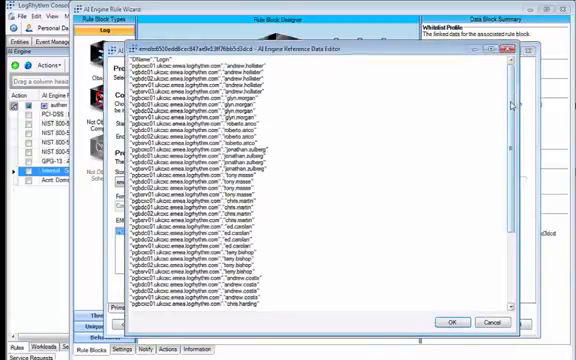
Scroll through the whitelisted user and host entries in the reference data editor
scroll(down, 3)
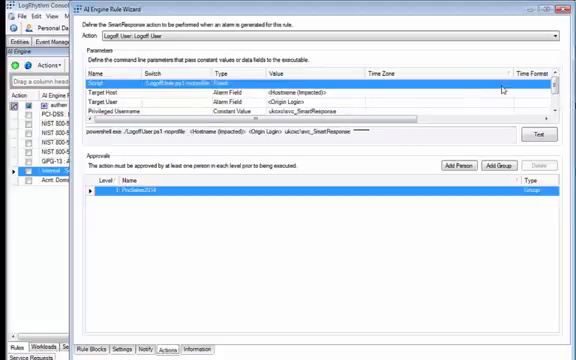
mouse_move(332, 200)
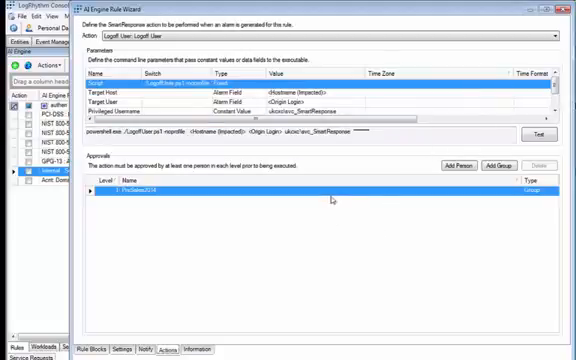